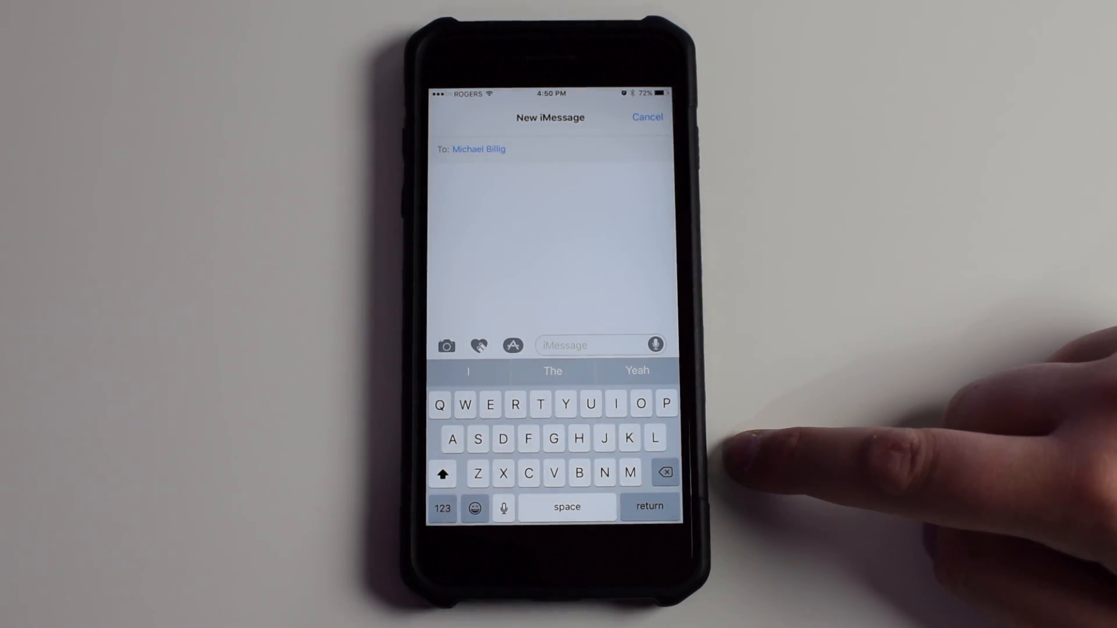
mouse_move(783, 464)
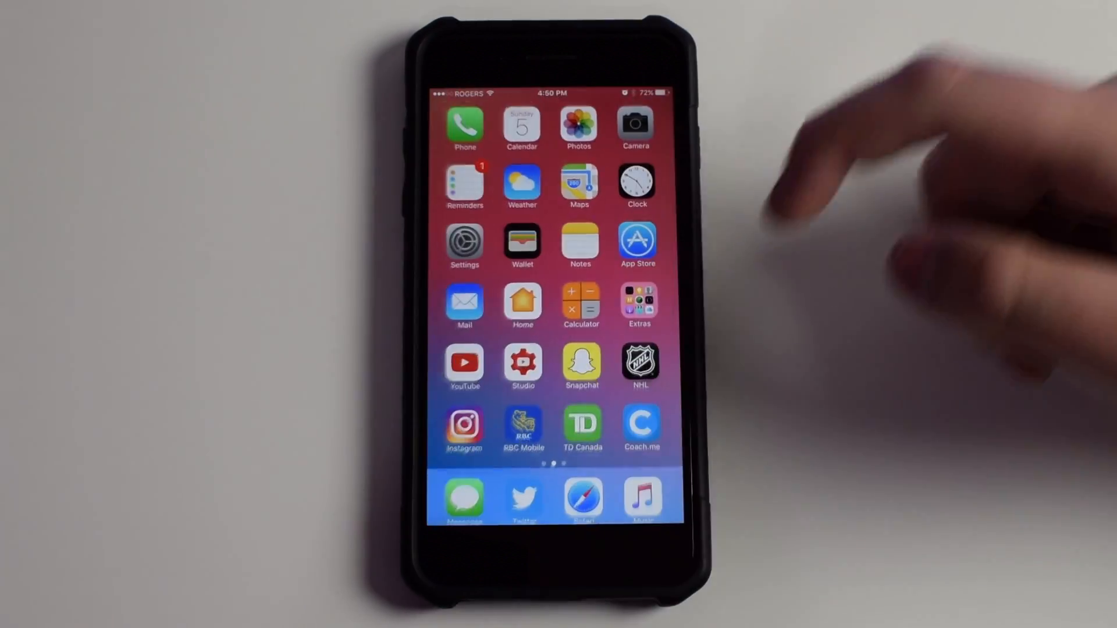
Step: Add Gboard as a new keyboard in Settings and enable Allow Full Access
scroll("left", 3)
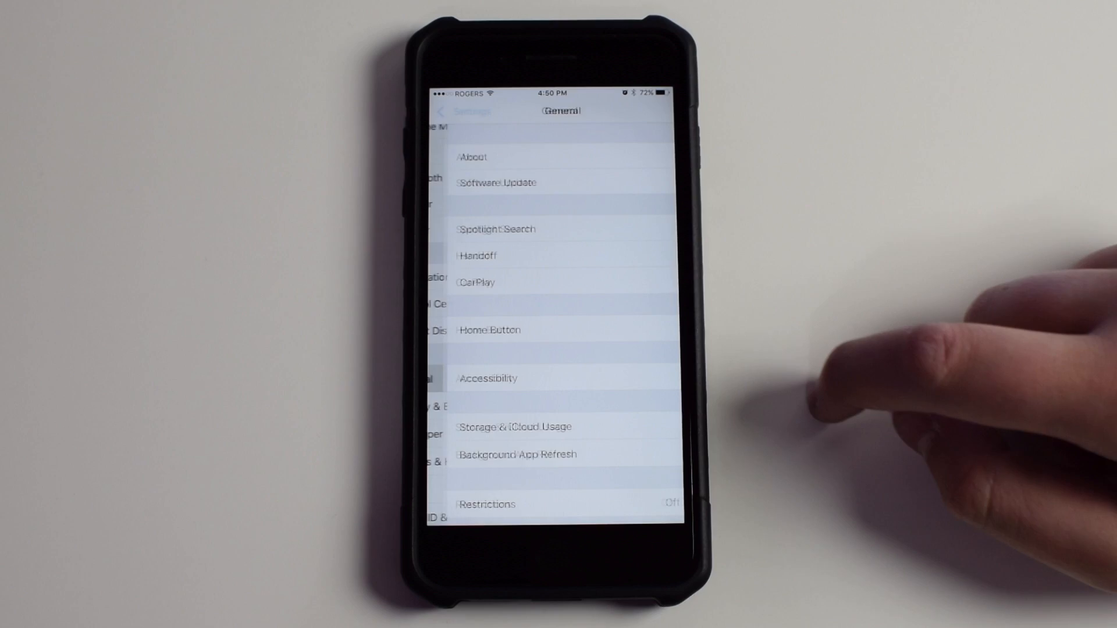
scroll("up", 3)
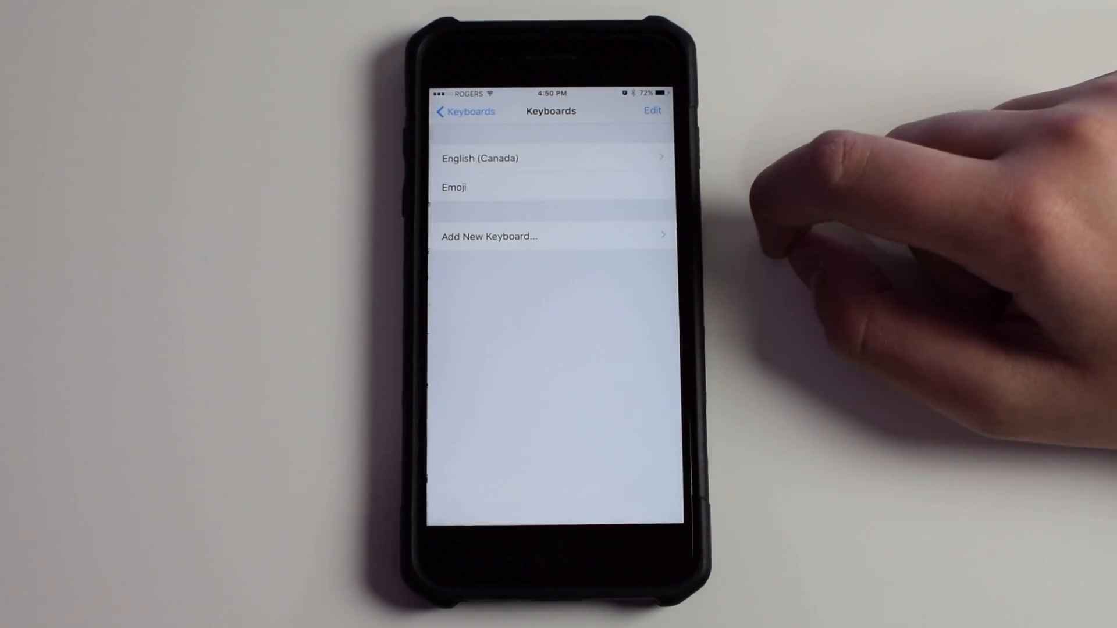
left_click(488, 237)
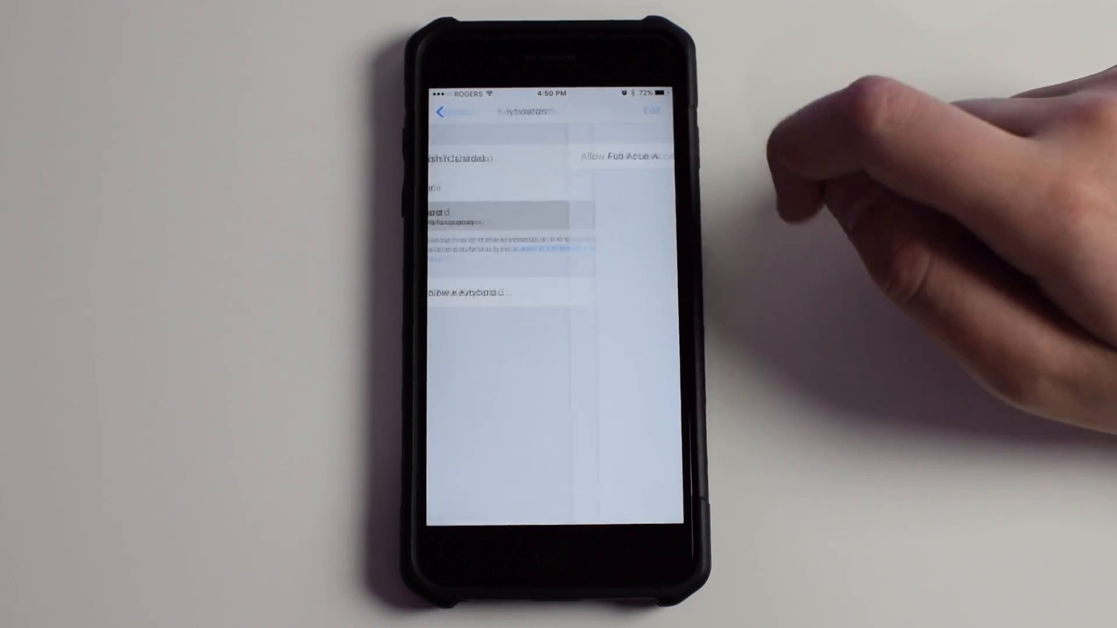
left_click(644, 157)
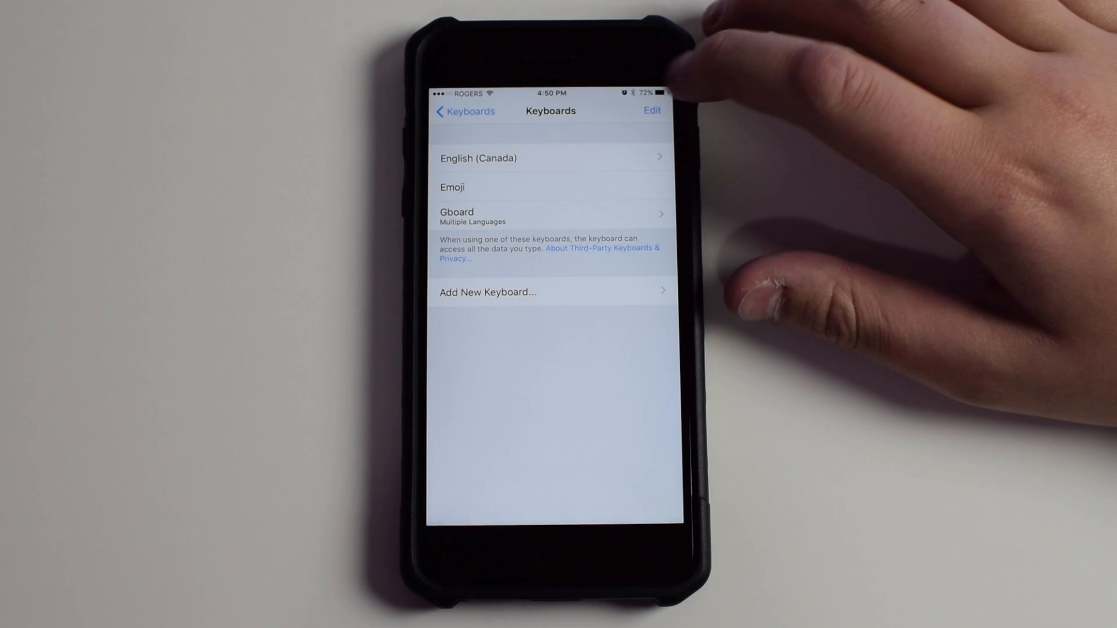
left_click(650, 111)
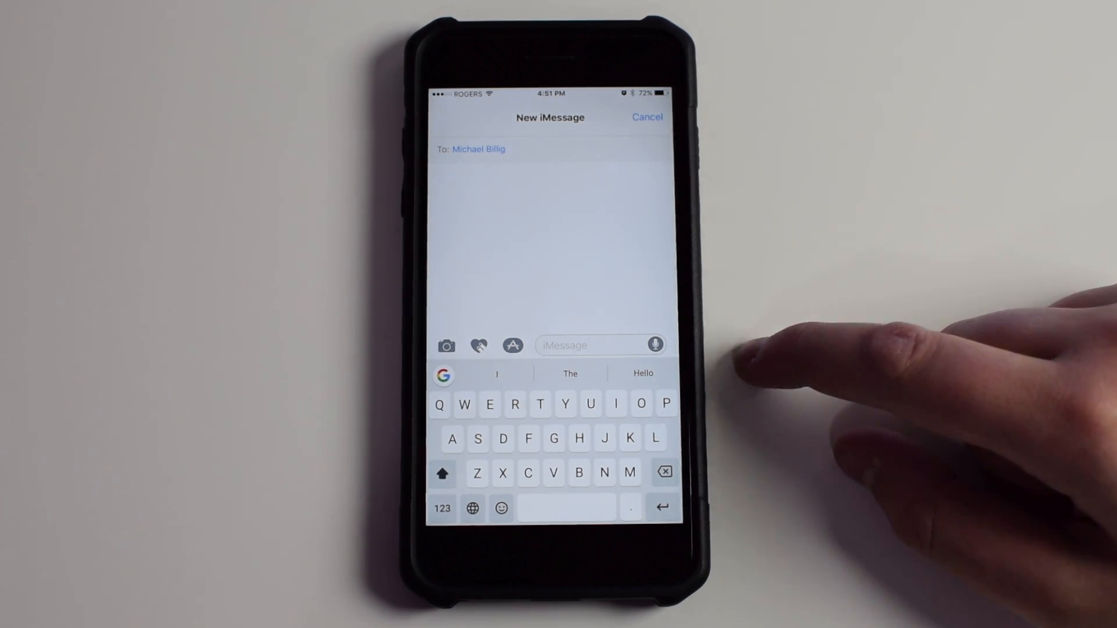
mouse_move(890, 285)
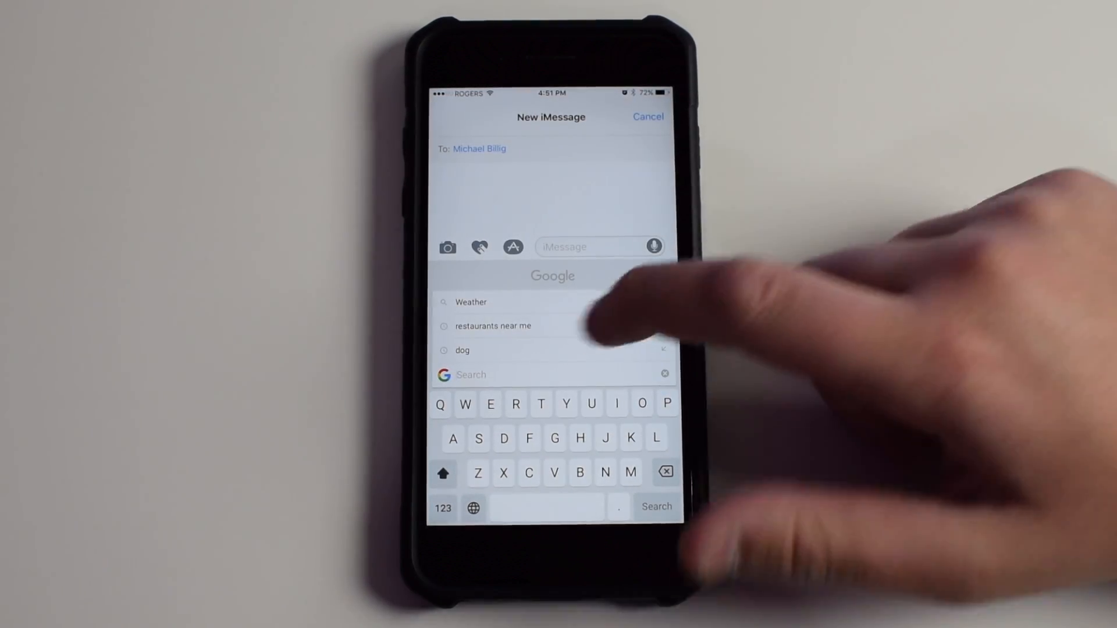
Step: Search Gboard for the recent term 'dog' and copy the golden retriever photo
left_click(462, 350)
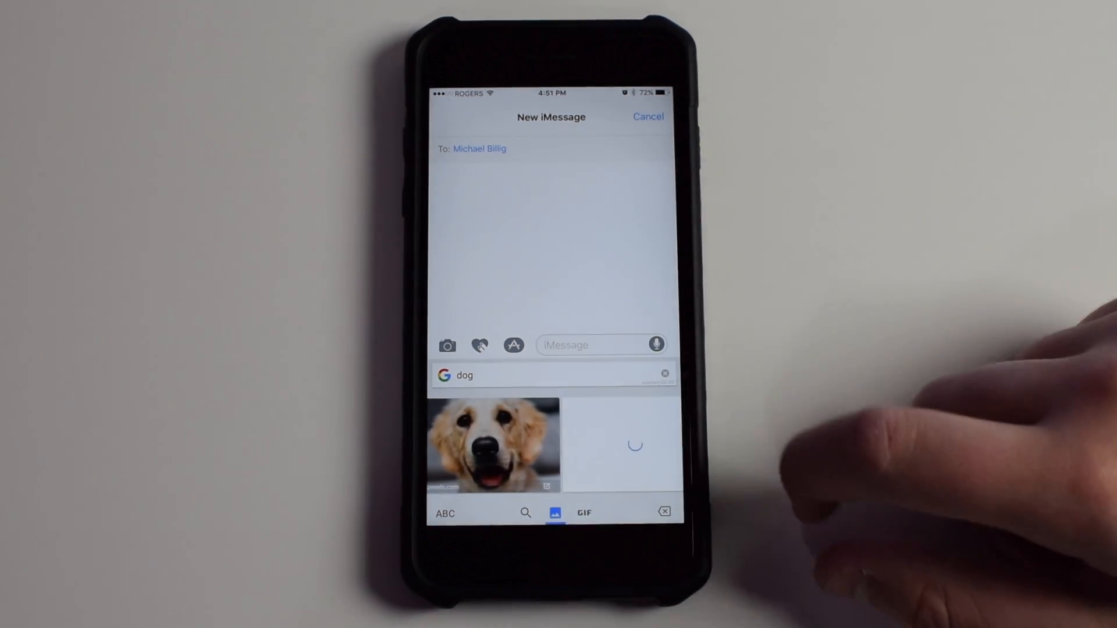
left_click(492, 445)
type("Hello")
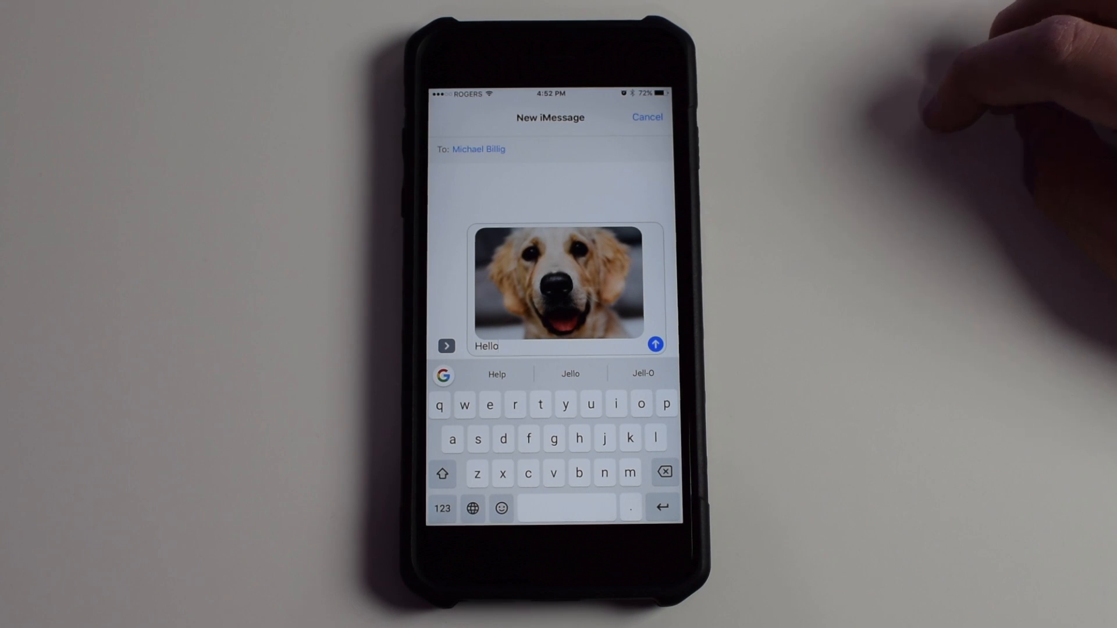
Step: Swipe-type 'what's up' after 'Hello' beneath the pasted dog photo
type("what's")
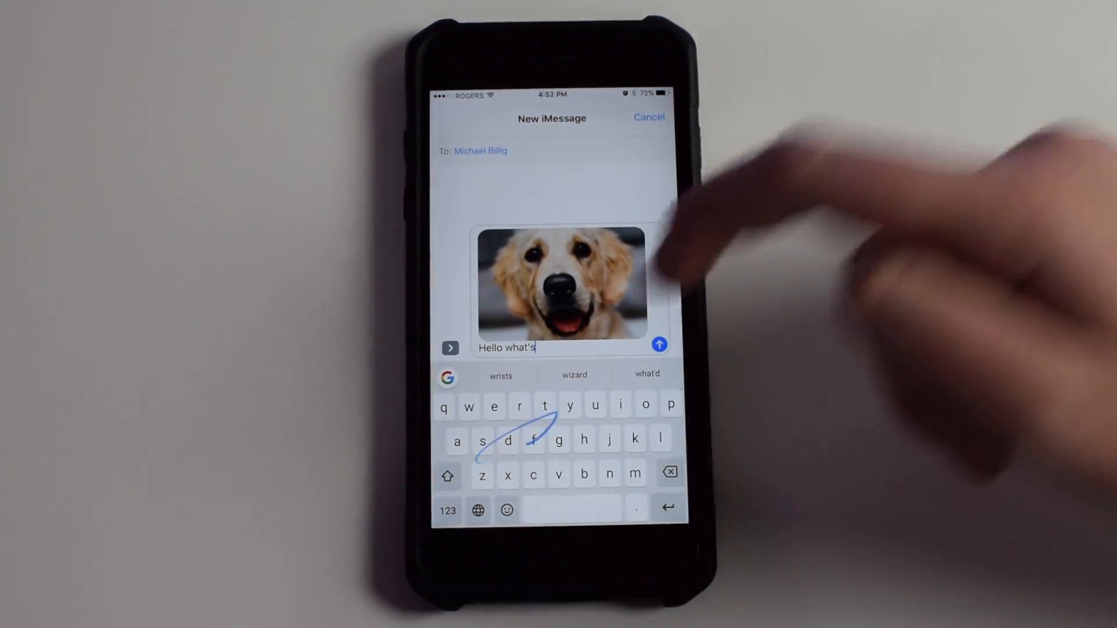
type("up")
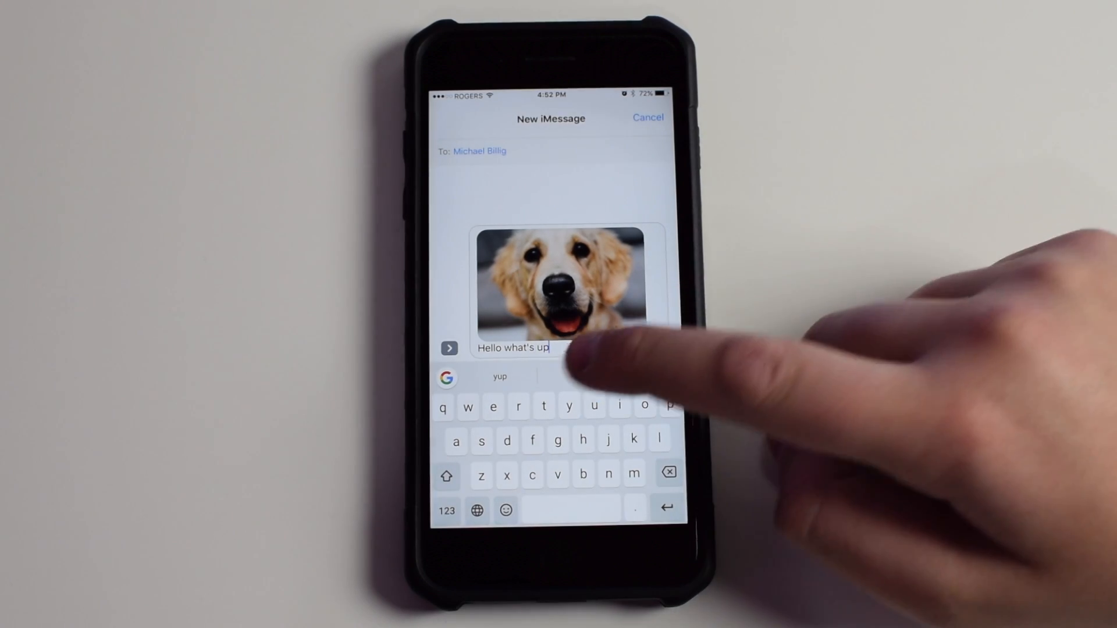